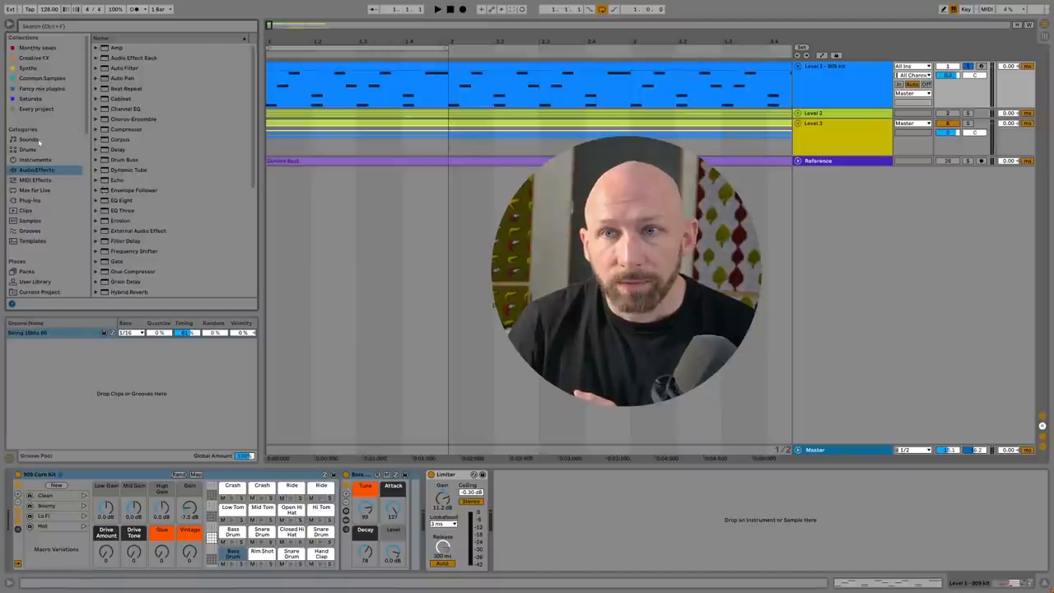
# - Reveal the 909 Core Kit drum clip's kick, clap and hi-hat notes in the MIDI Note Editor
pyautogui.click(28, 149)
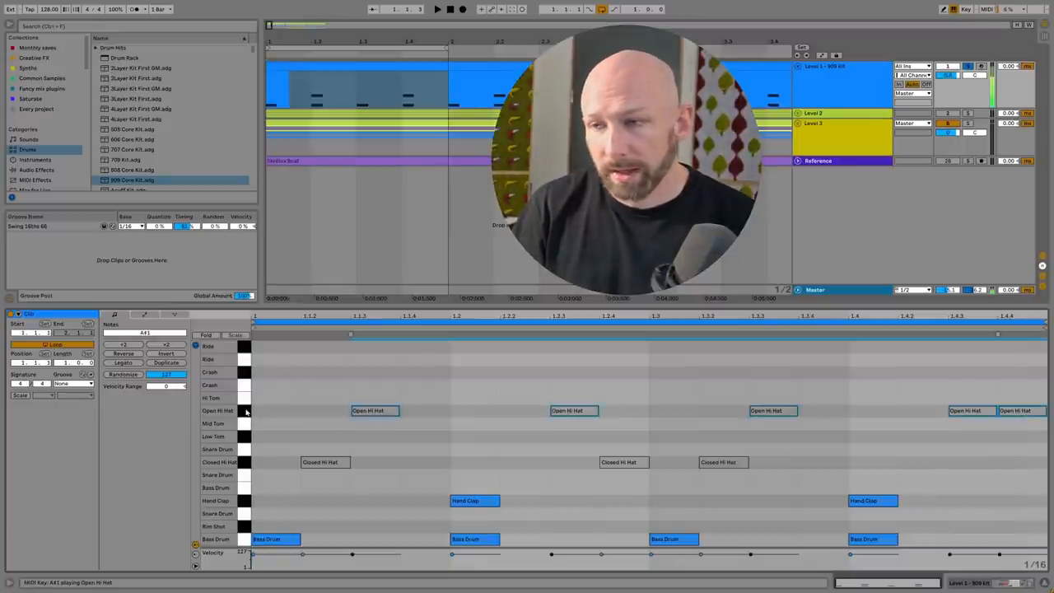
# - Extract the Bass Drum, Hand Clap and Hi Hat chains into separate Kick, Clap and HH tracks
pyautogui.click(375, 411)
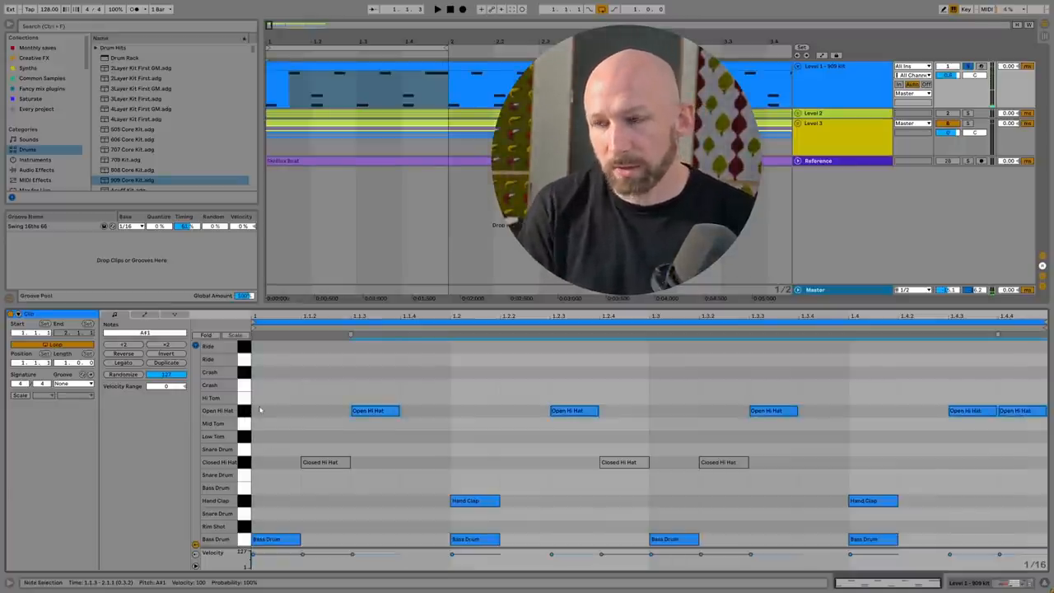
pyautogui.click(438, 10)
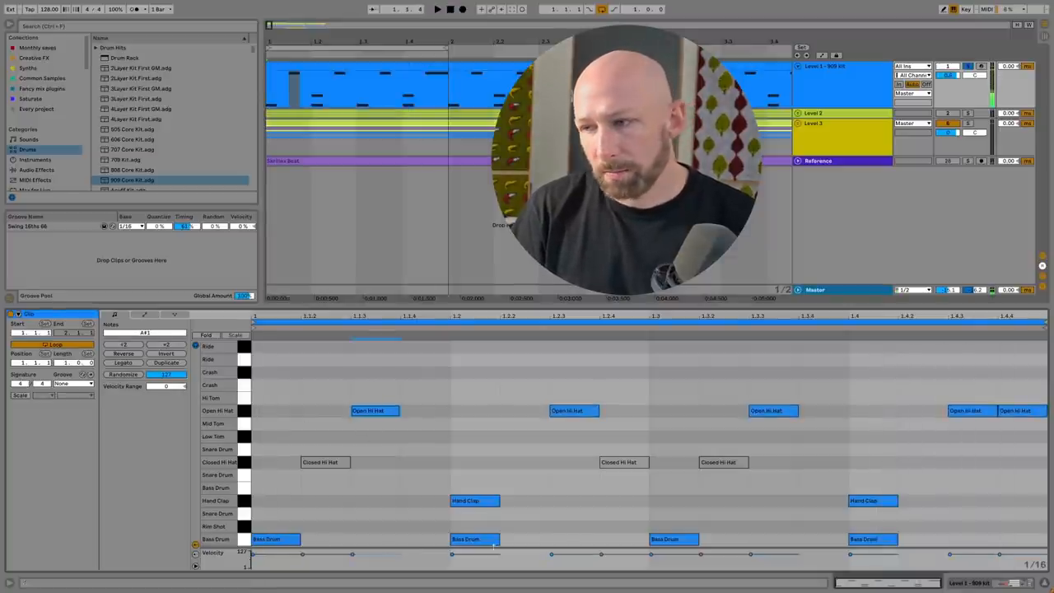
pyautogui.click(773, 411)
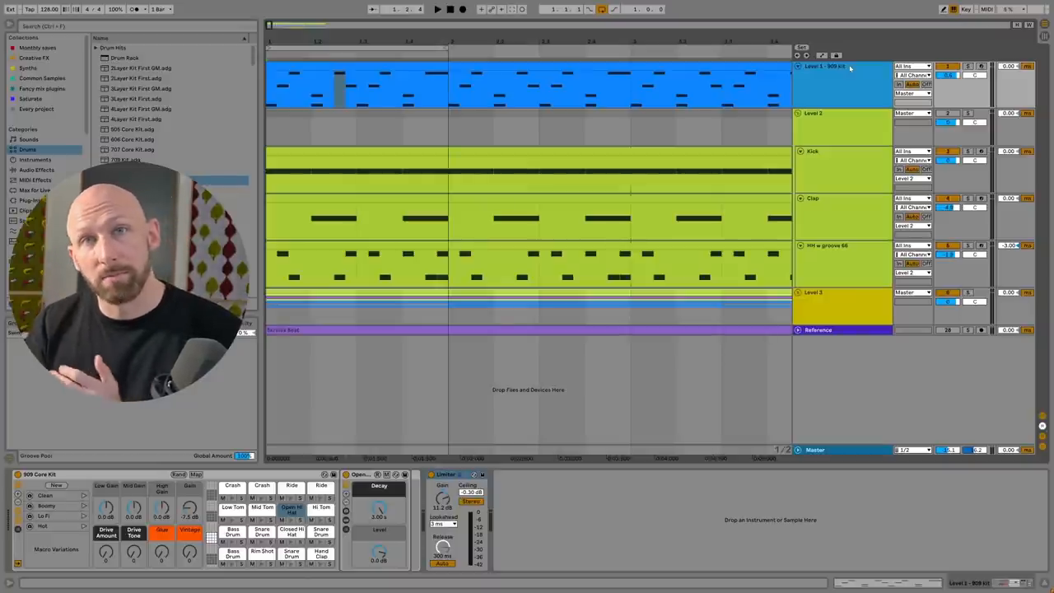
# - Select the Clap track to show its Simpler sample and EQ Eight in the Device View
pyautogui.click(814, 152)
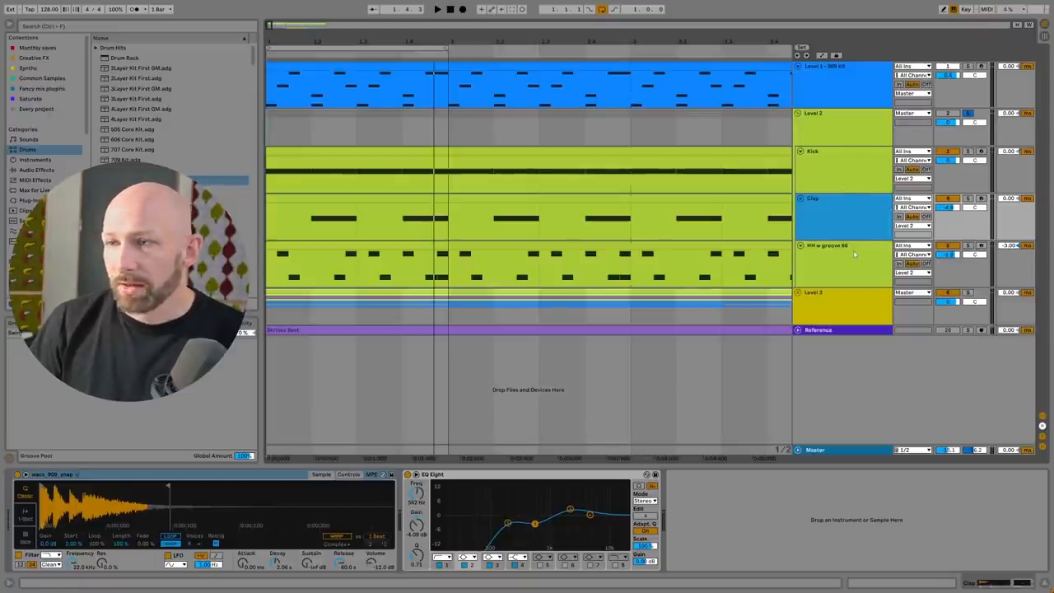
# - Load the 909HHo3 SP1200R open hi-hat sample onto pad D1 of the Drum Rack
pyautogui.click(824, 245)
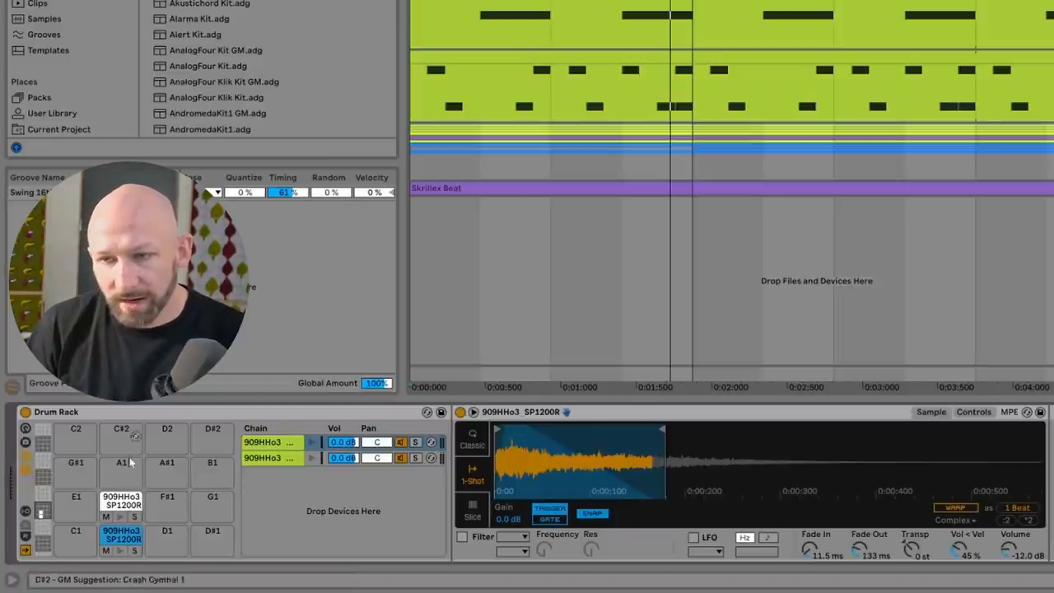
# - Place an audio effect rack and Shaper device after the HH track's Drum Rack
pyautogui.click(121, 503)
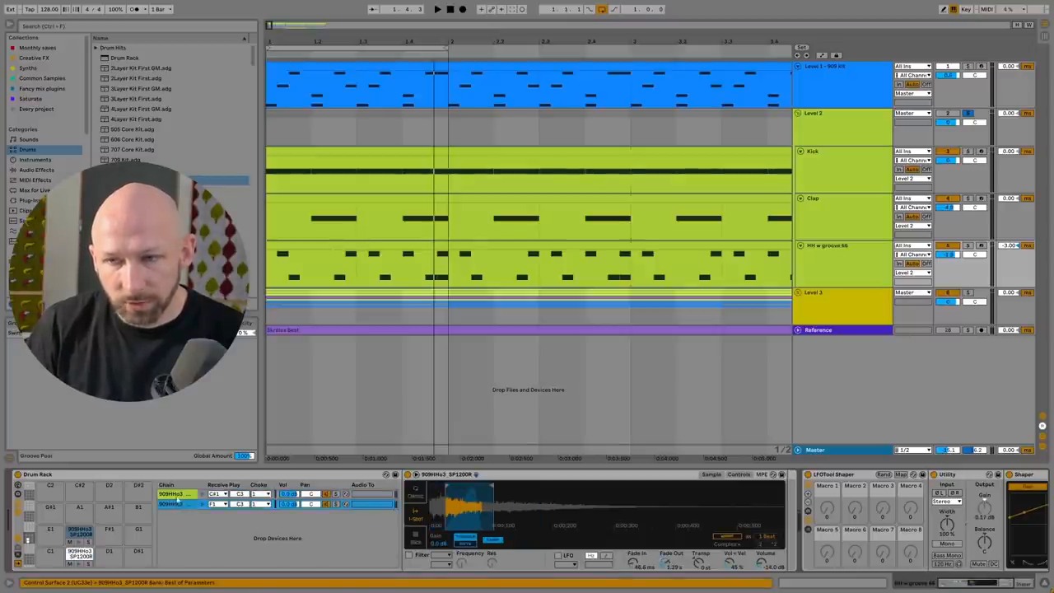
pyautogui.click(265, 494)
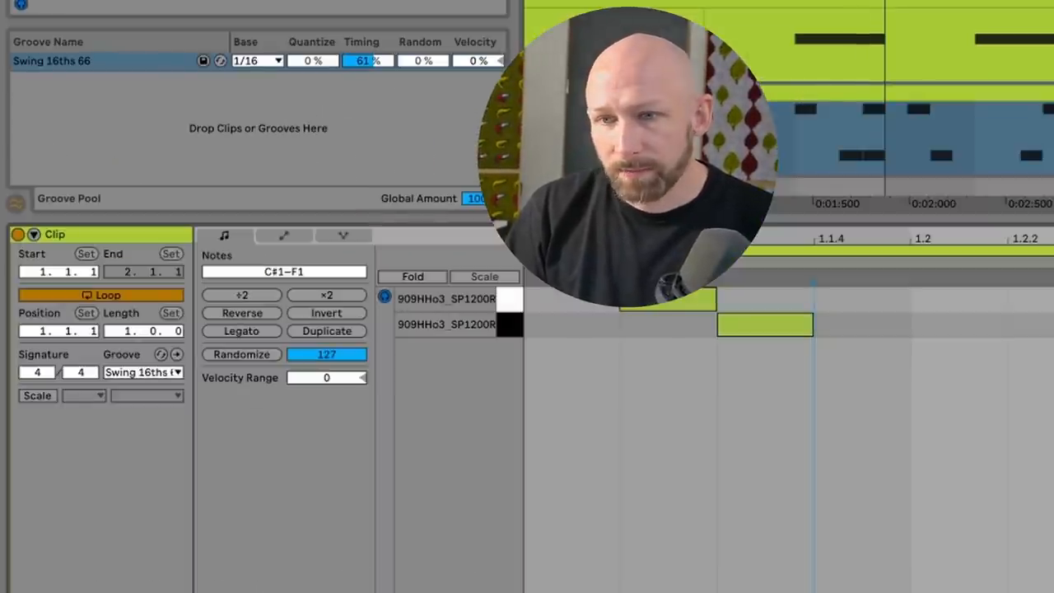
# - Bring up the Groove Pool and list the swing grooves in the browser's Grooves category
pyautogui.click(142, 372)
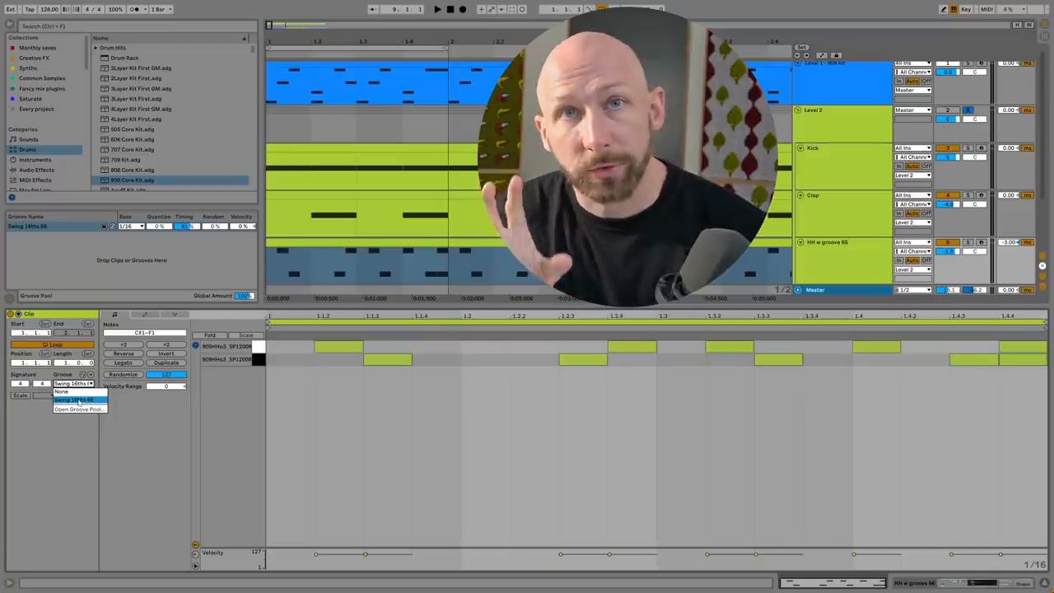
pyautogui.click(74, 400)
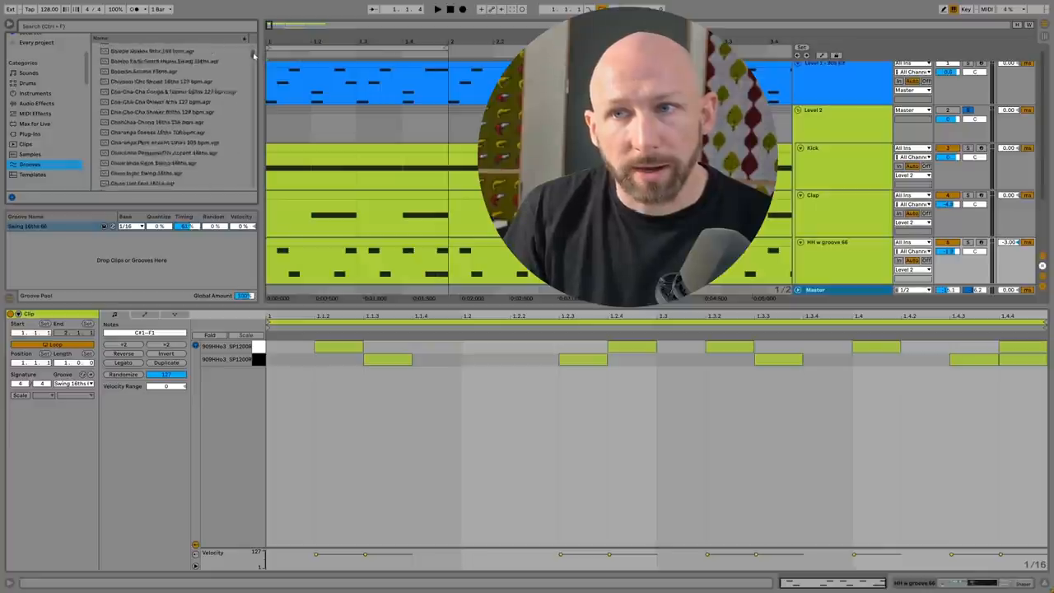
# - Scroll through the Swing 16ths groove presets while the C3-per-beat clip plays
pyautogui.scroll(-3)
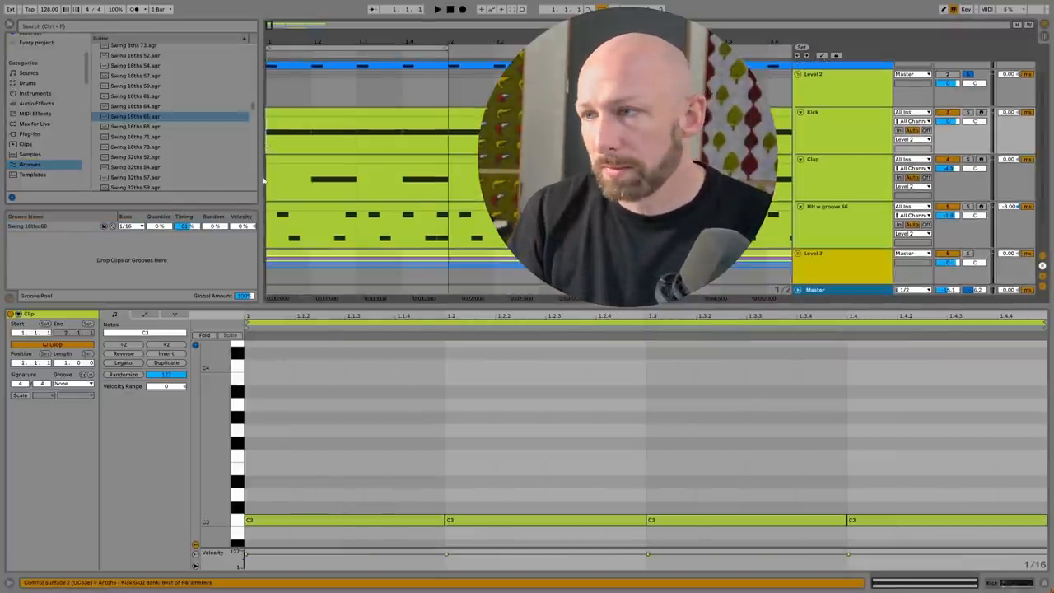
# - Add the Whispers track, vocal texture audio tracks and clicks group to the arrangement
pyautogui.click(438, 10)
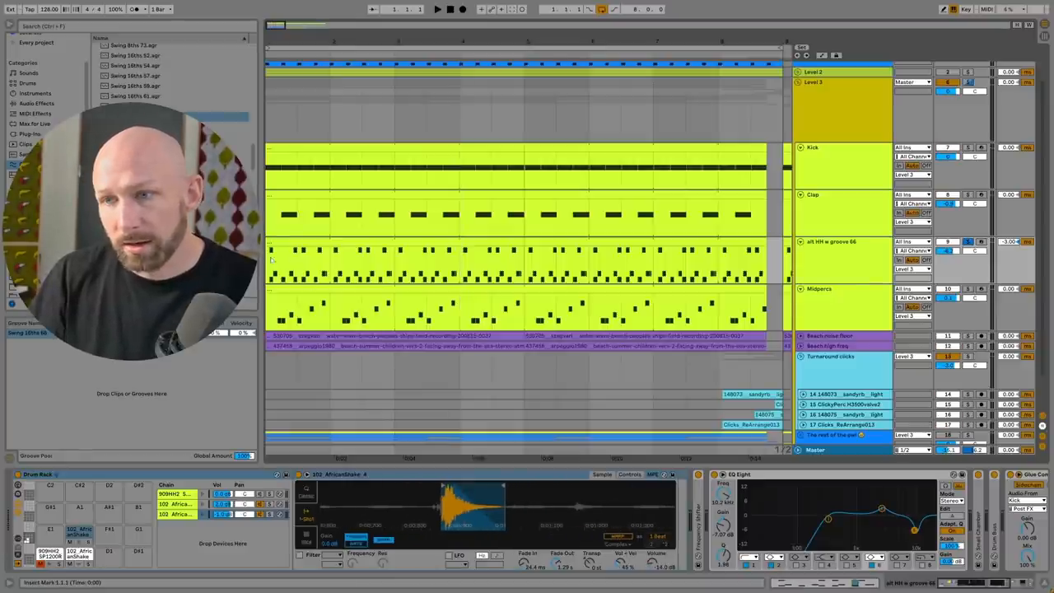
# - Show the vocal Drum Rack's chains with its Glue Compressor, EQ Eight and Limiter
pyautogui.click(439, 10)
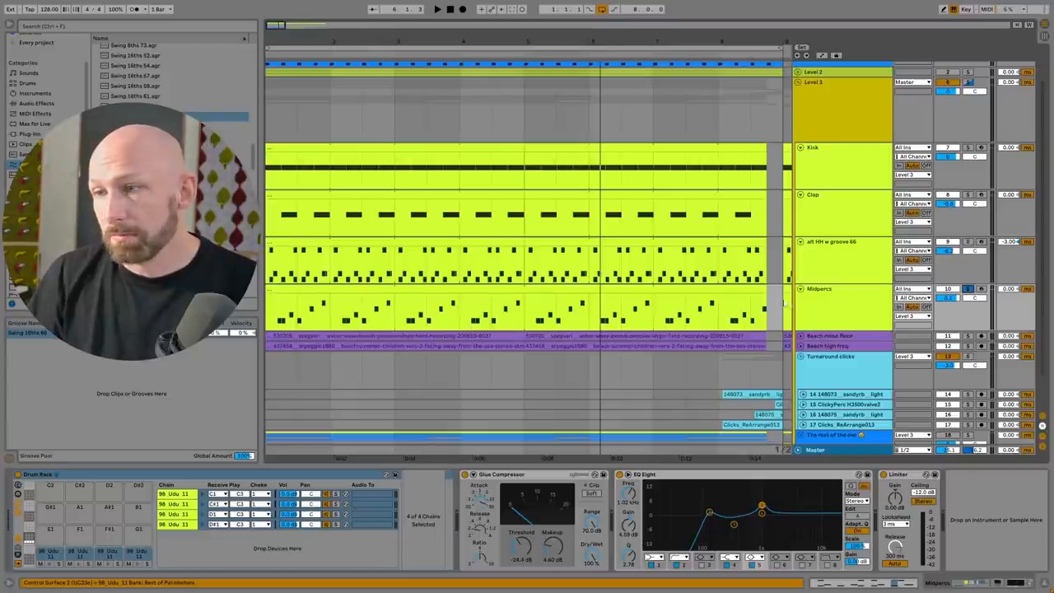
# - Enlarge the two purple vocal tracks and show the high-pass EQ Eight on one
pyautogui.click(438, 10)
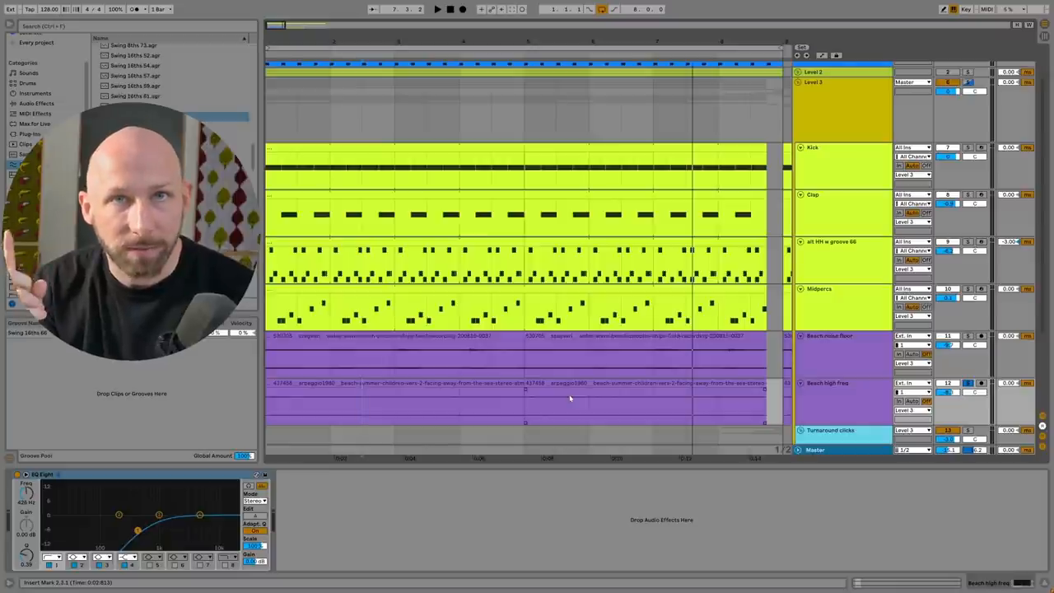
# - Scroll to the Tumbleweed clicks group and expand it to reveal its tracks
pyautogui.scroll(-3)
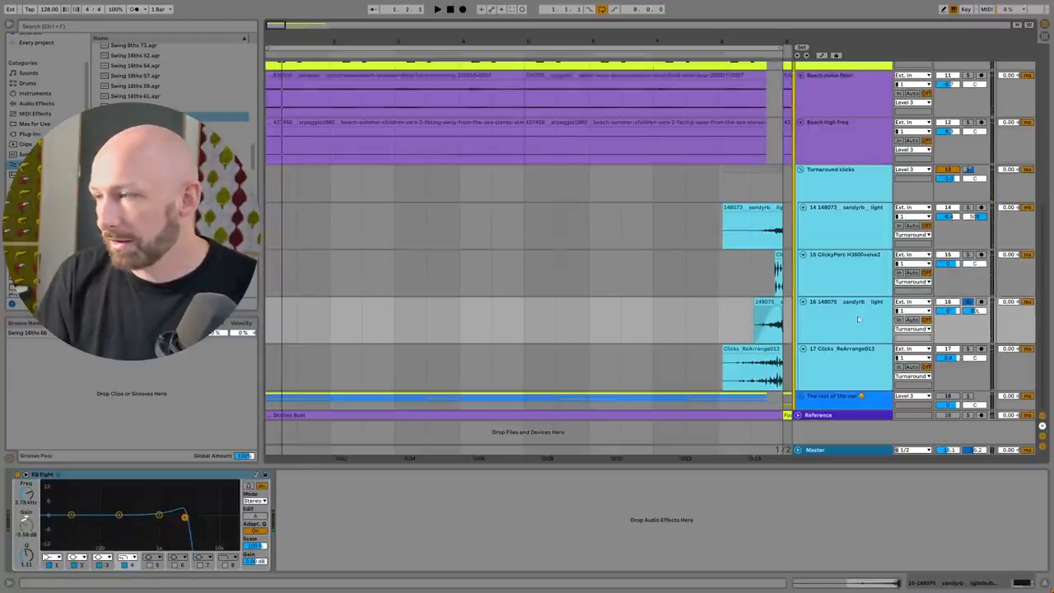
pyautogui.click(844, 302)
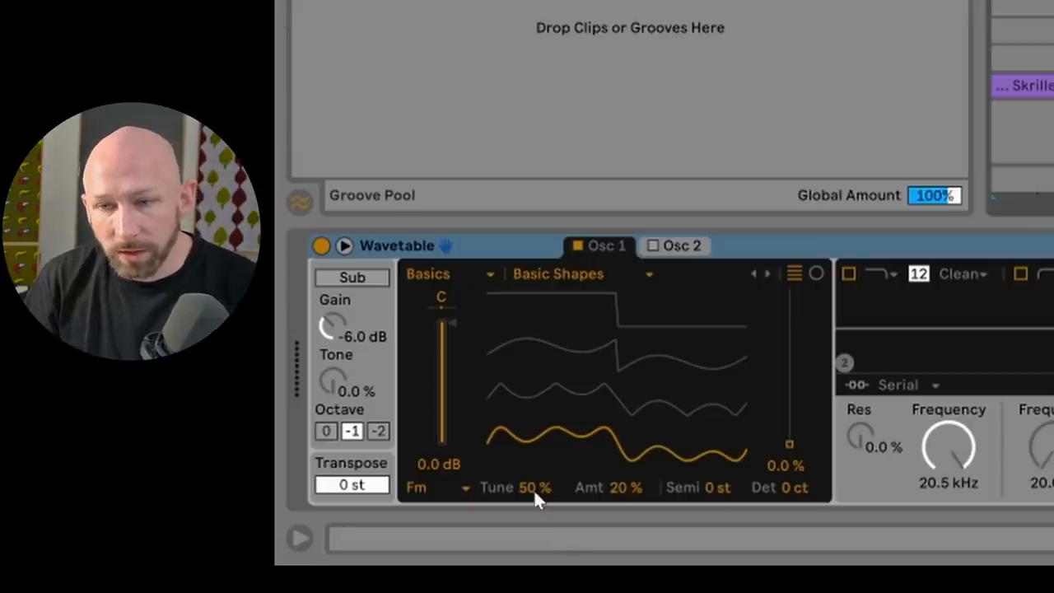
pyautogui.moveTo(774, 189)
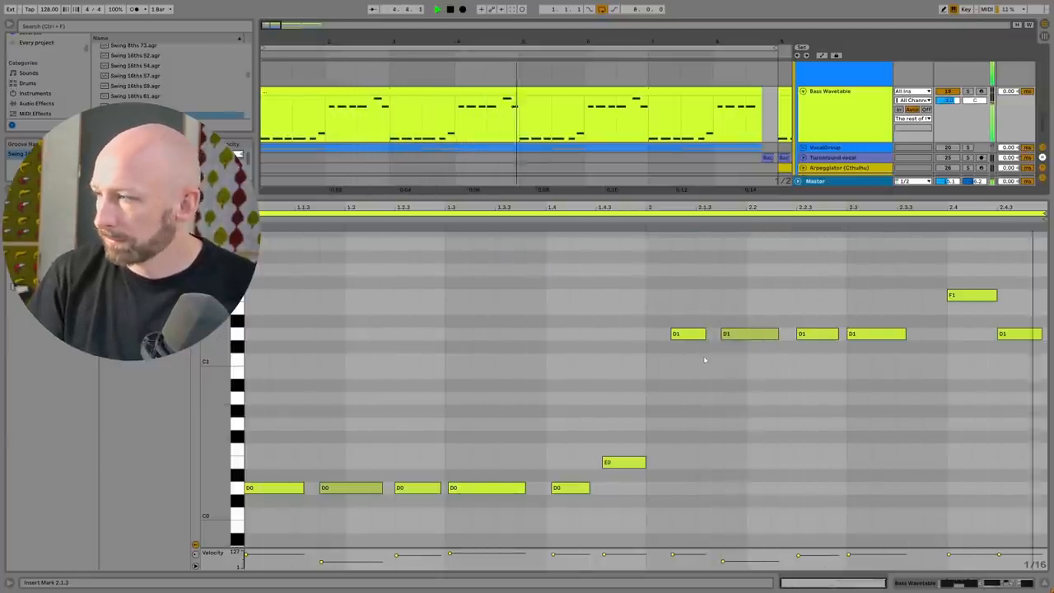
pyautogui.click(689, 333)
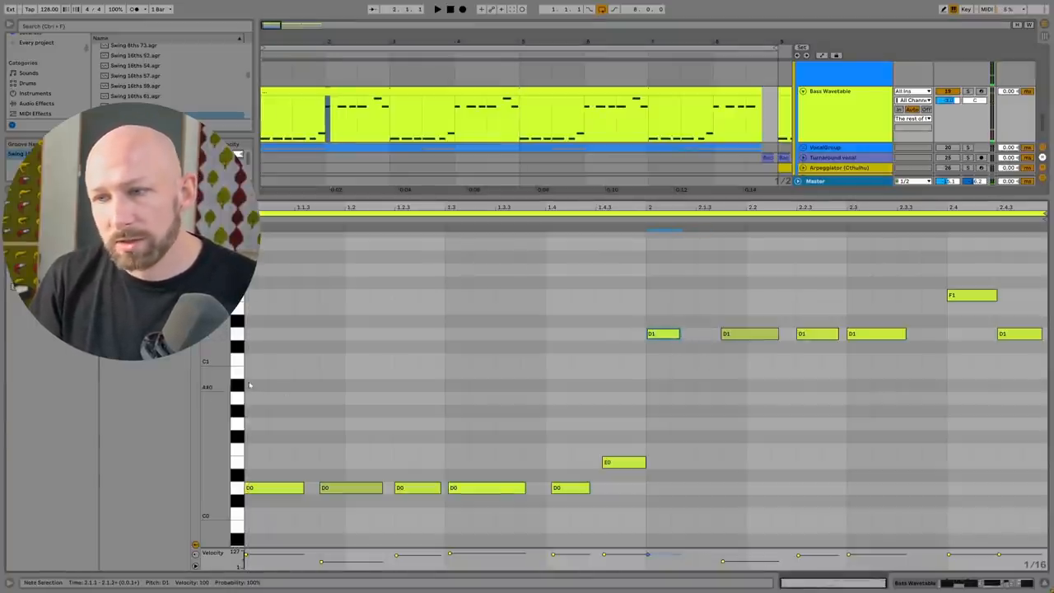
pyautogui.click(439, 10)
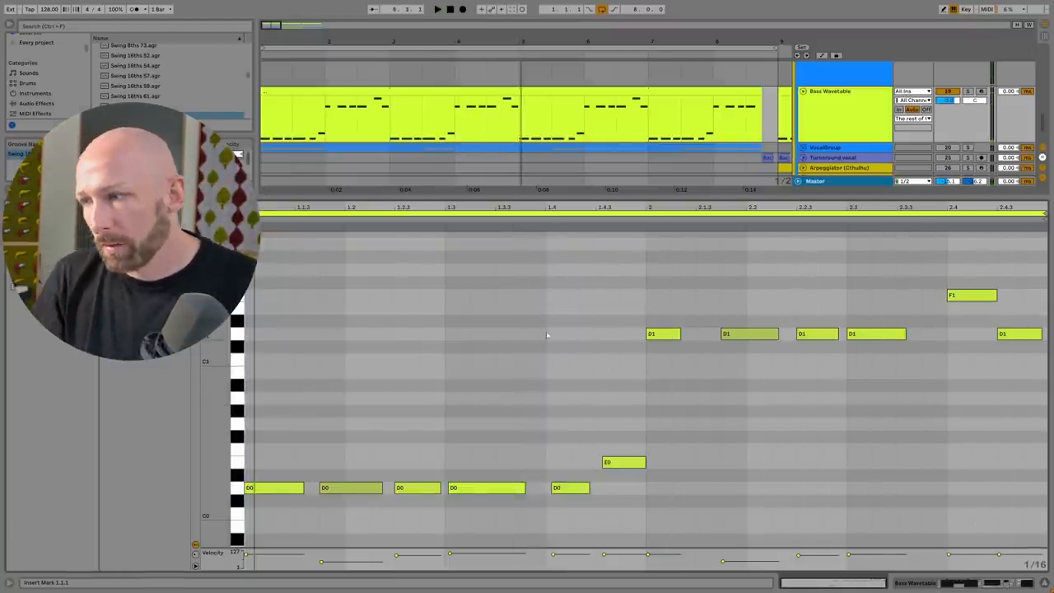
pyautogui.click(662, 333)
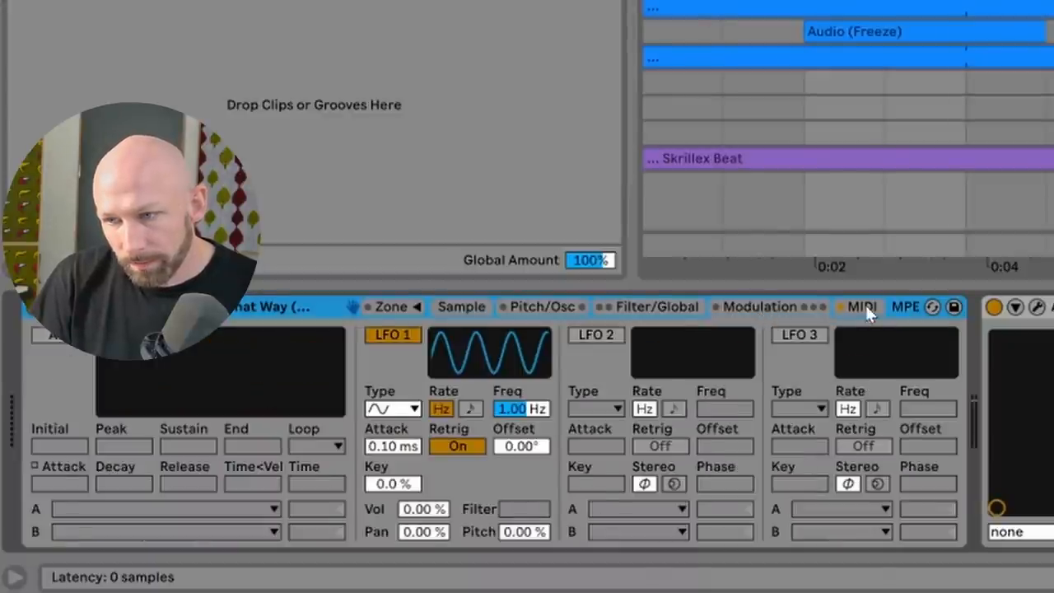
# - Select the percussion MIDI clip so its repeated-note pattern opens in Clip View
pyautogui.click(861, 306)
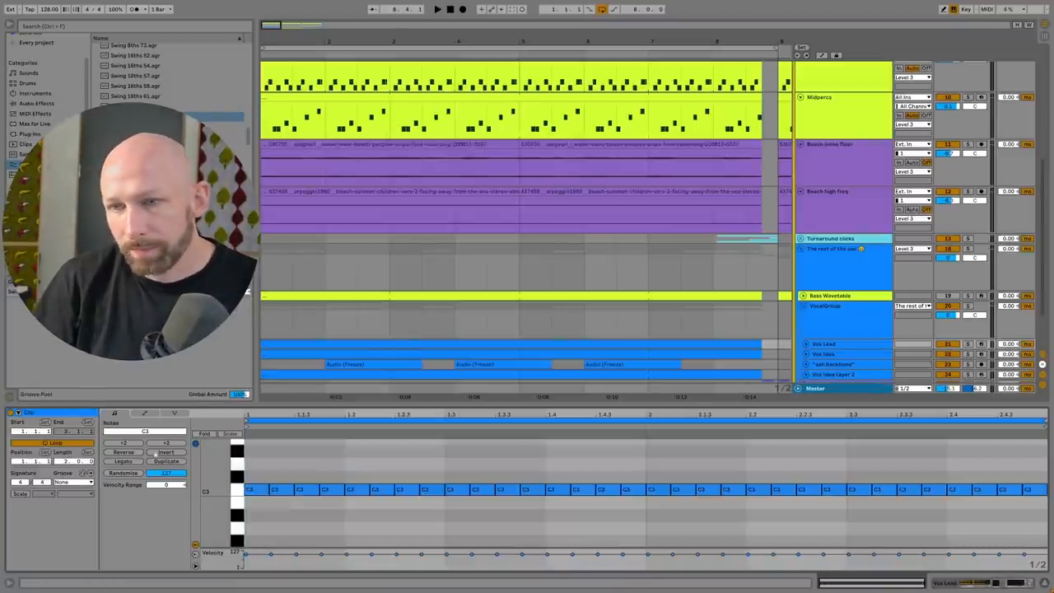
# - Bring the frozen vocal audio tracks into view in the arrangement
pyautogui.click(125, 432)
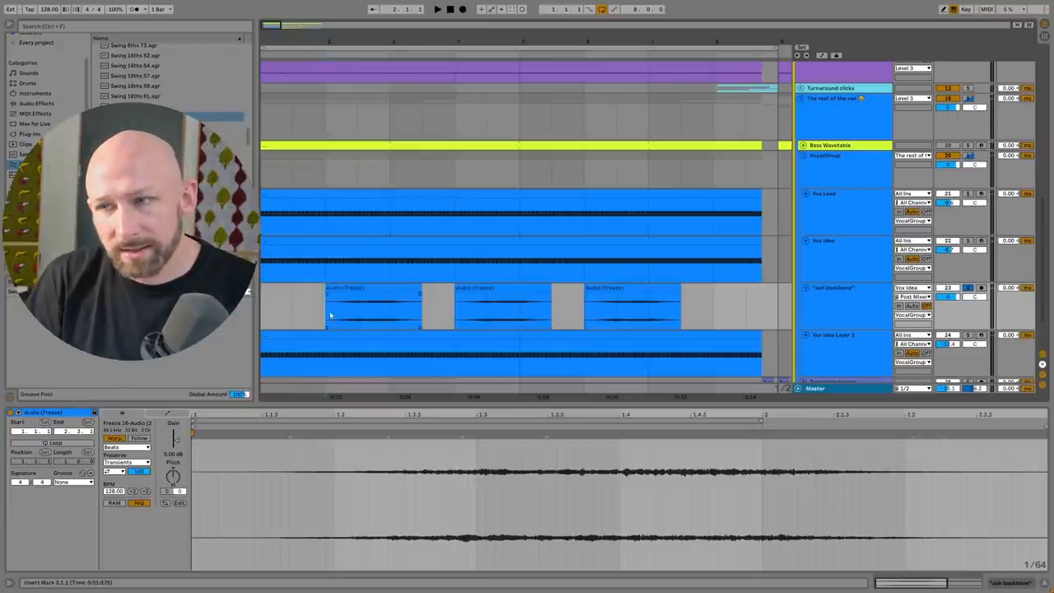
# - Select the lower track's clip and show its envelope ramps in the Clip View
pyautogui.click(438, 10)
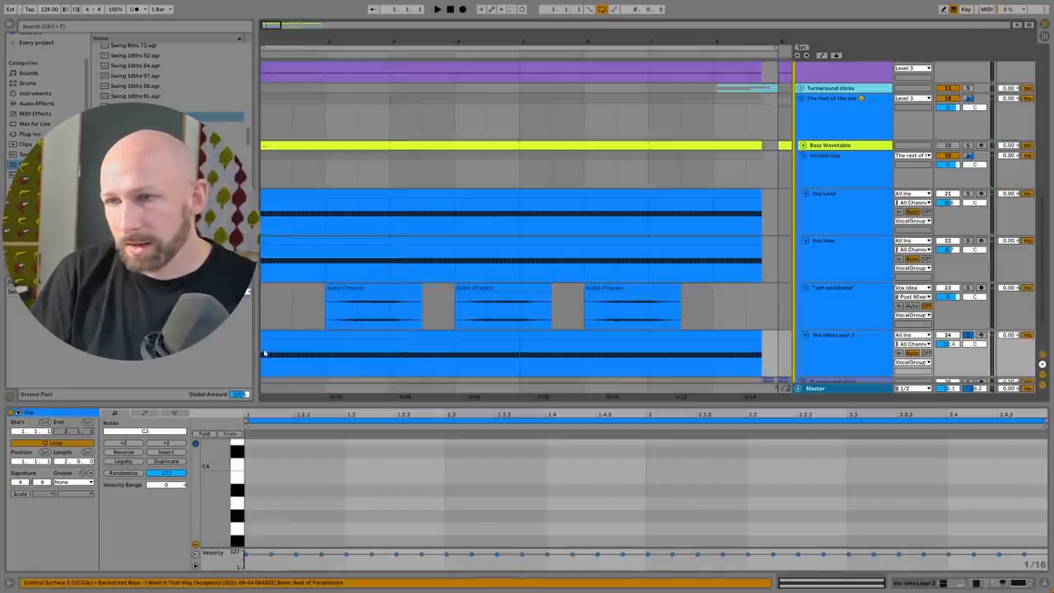
pyautogui.click(438, 10)
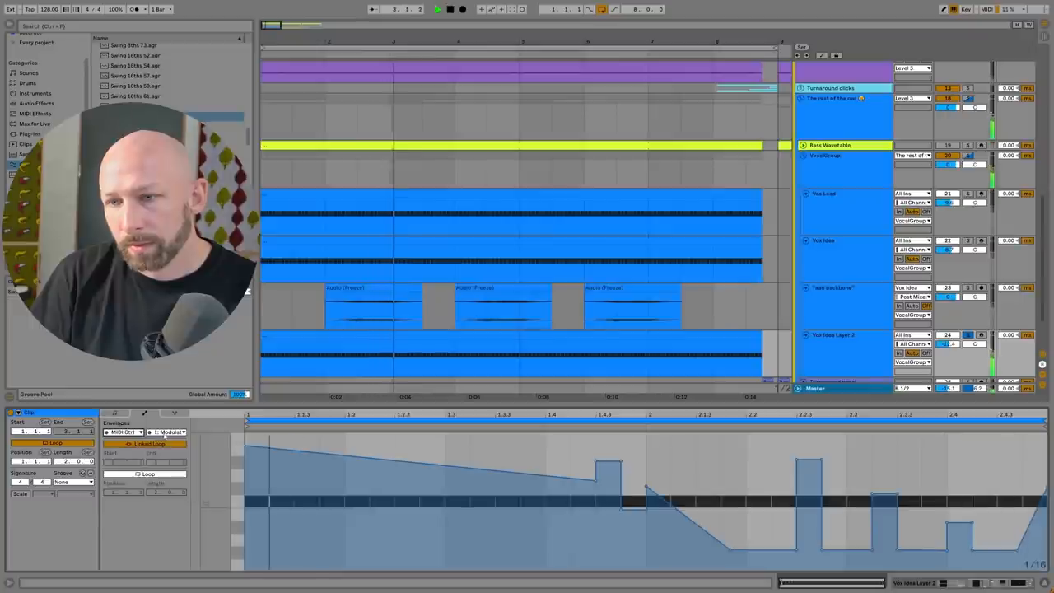
pyautogui.scroll(-3)
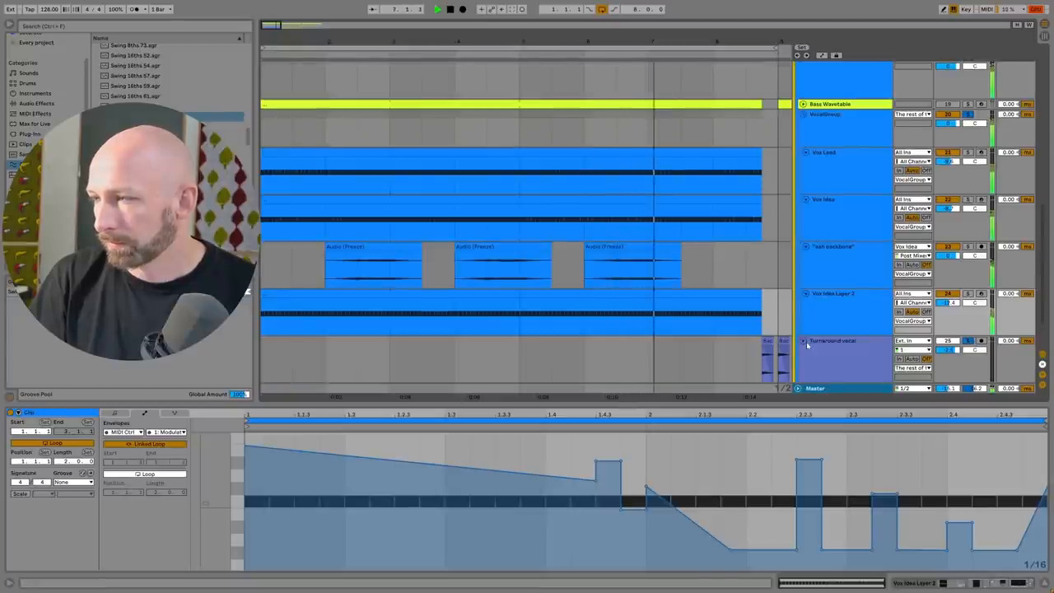
pyautogui.scroll(-3)
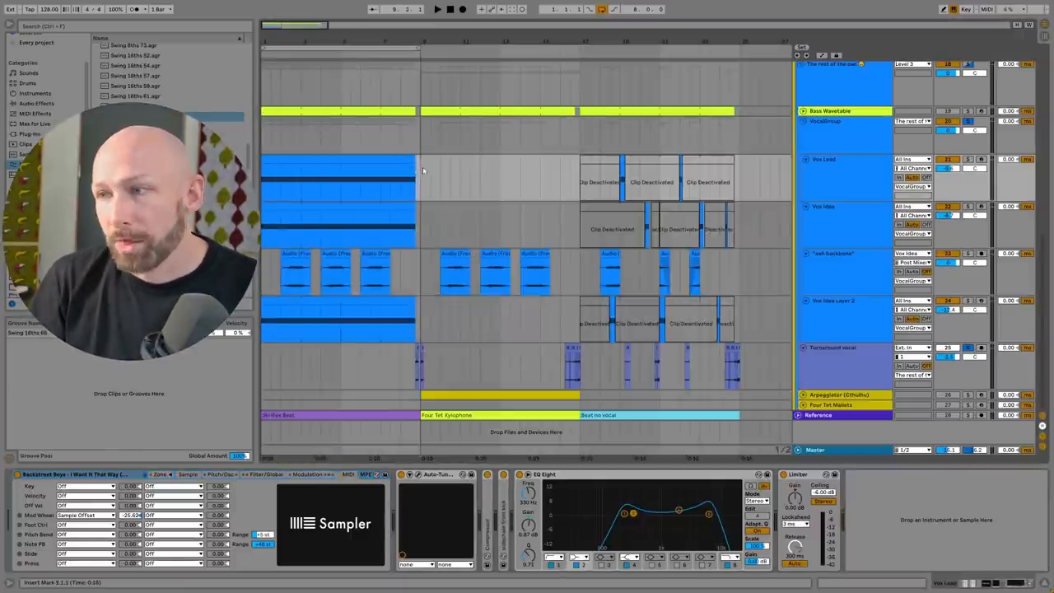
pyautogui.click(497, 178)
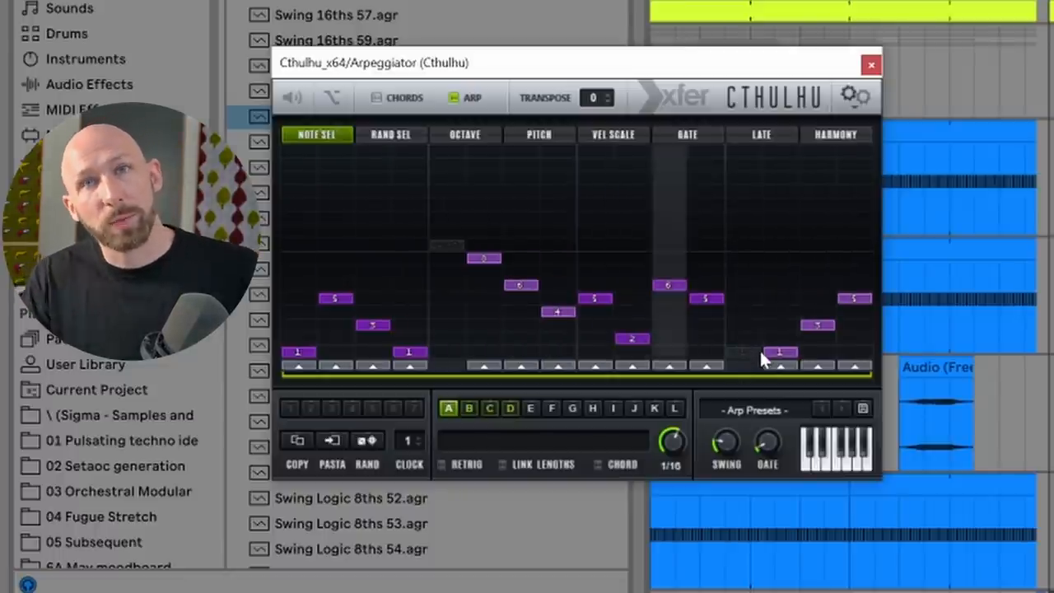
pyautogui.moveTo(755, 350)
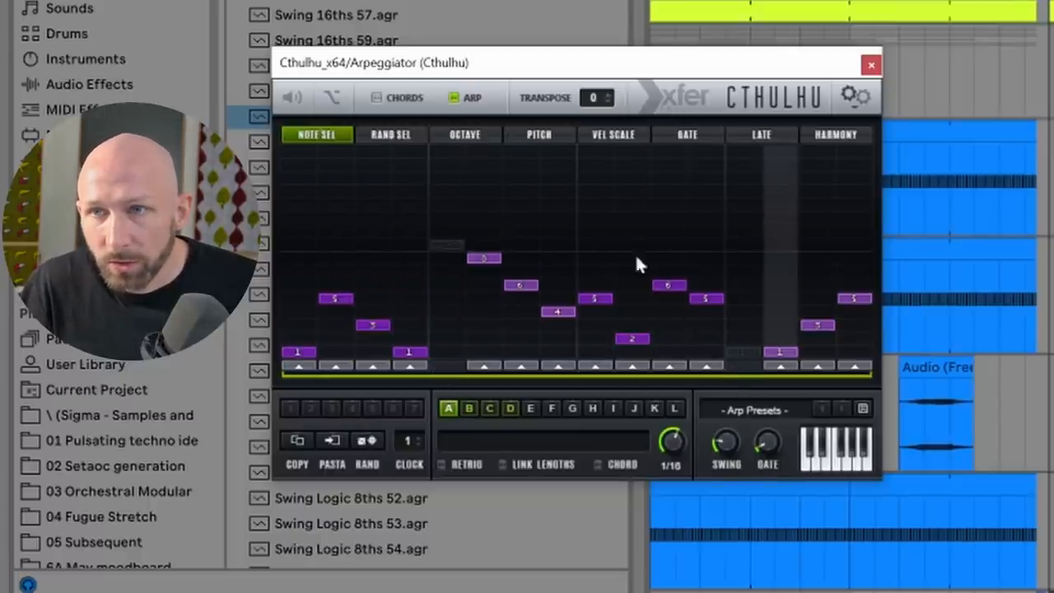
# - Show the OCTAVE lane of the Cthulhu arpeggiator sequencer
pyautogui.click(465, 133)
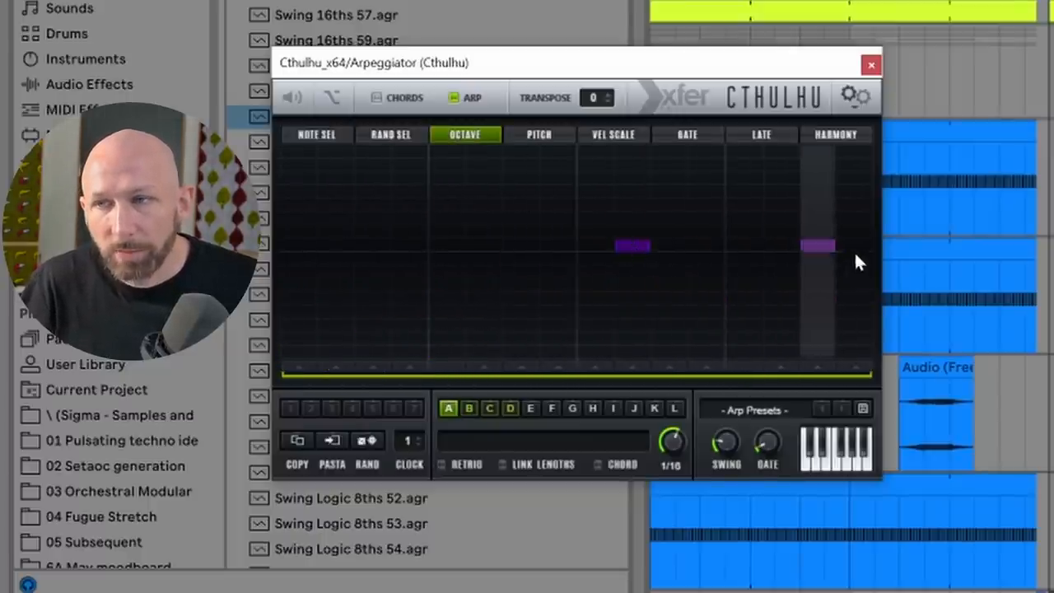
# - Return to NOTE SEL, audition pattern slot C, then settle back on pattern A
pyautogui.click(317, 133)
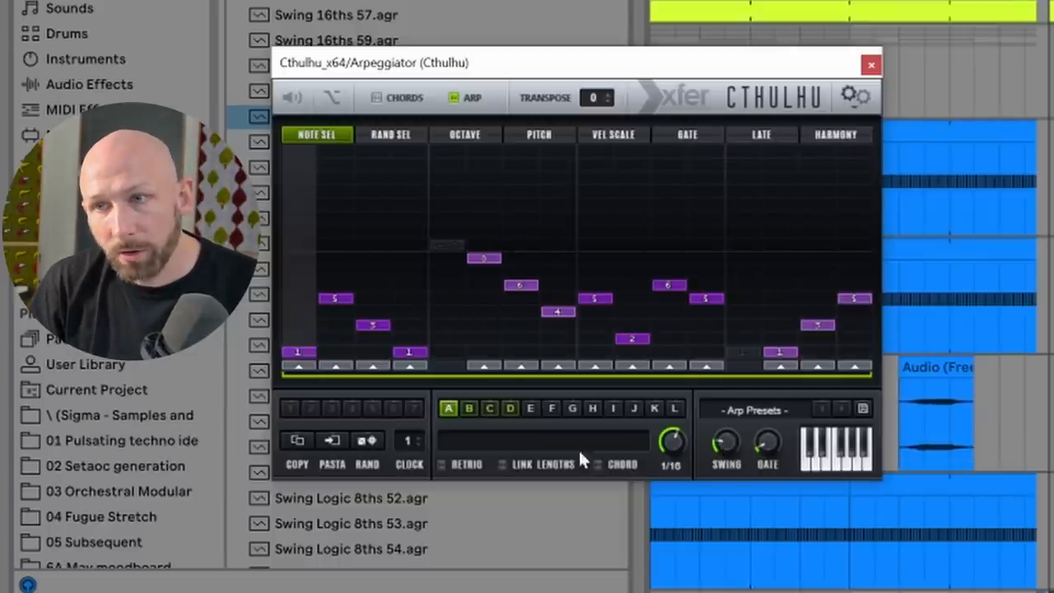
pyautogui.click(489, 408)
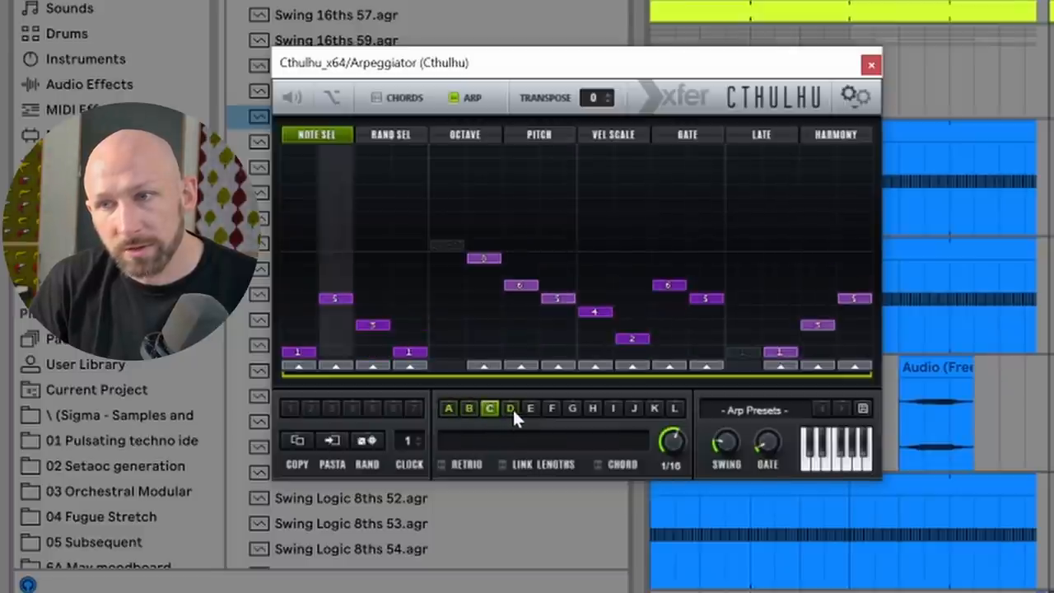
pyautogui.click(448, 408)
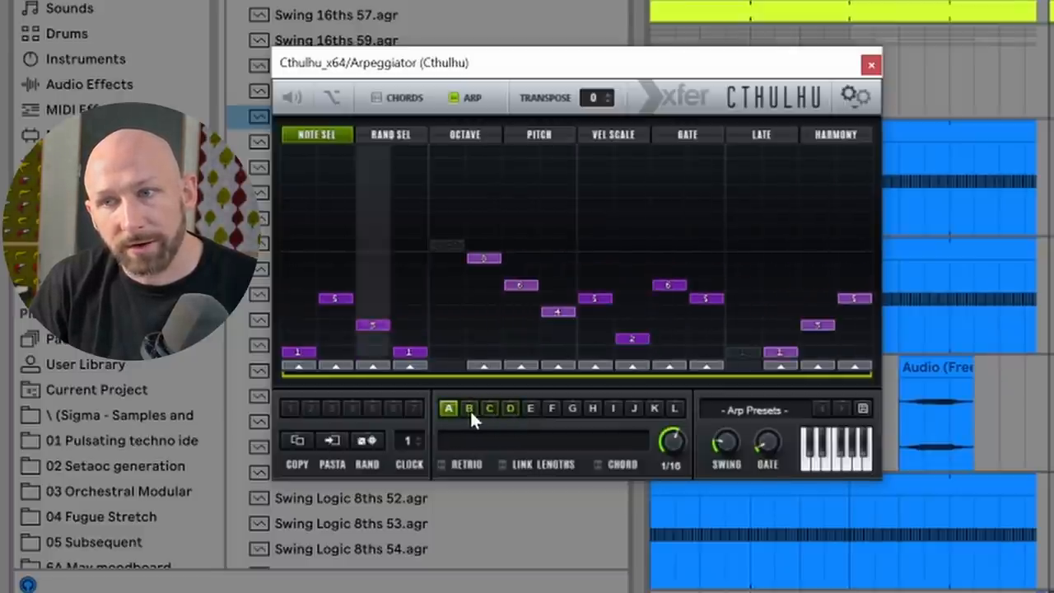
pyautogui.click(511, 409)
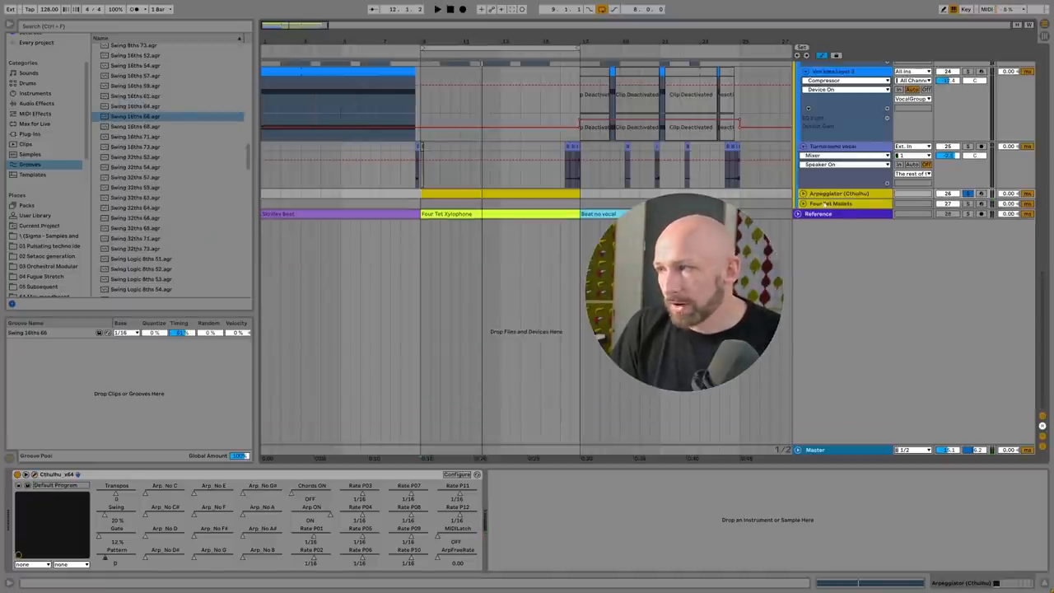
# - Open the MIDI From source list on the Four Tet Mallets track
pyautogui.click(832, 204)
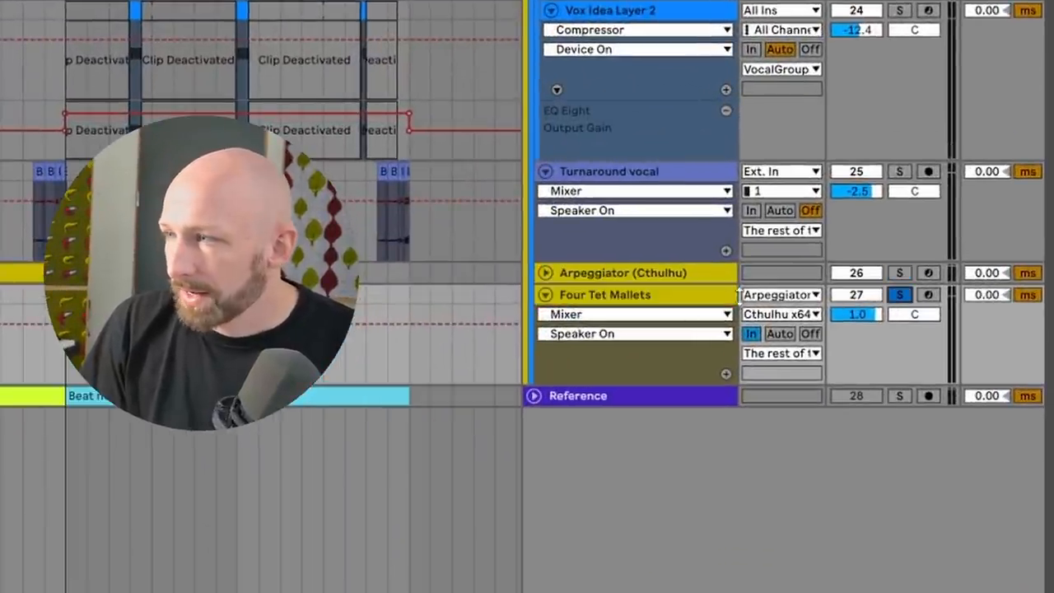
pyautogui.click(781, 293)
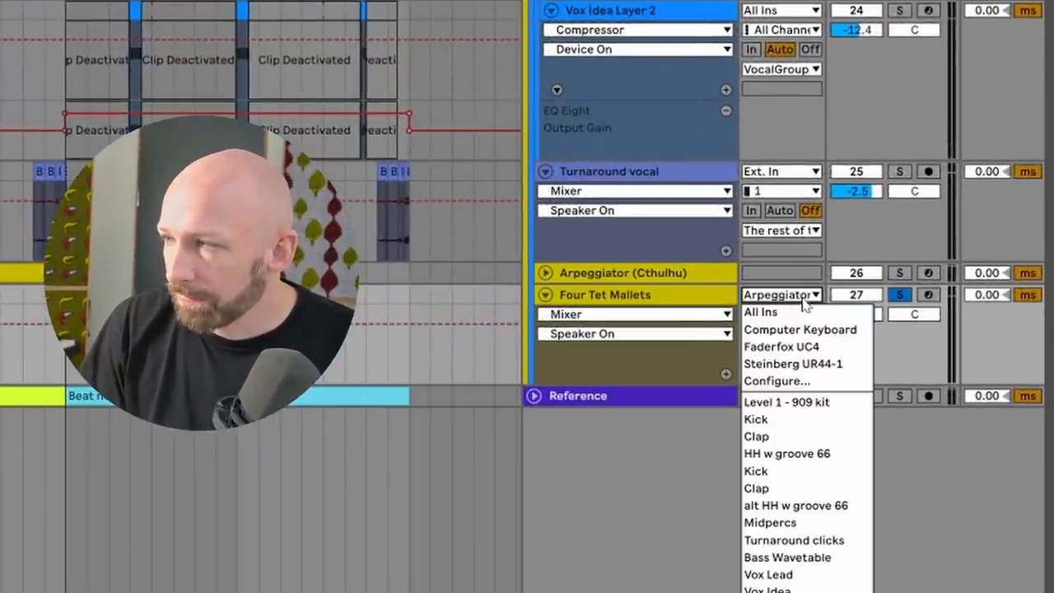